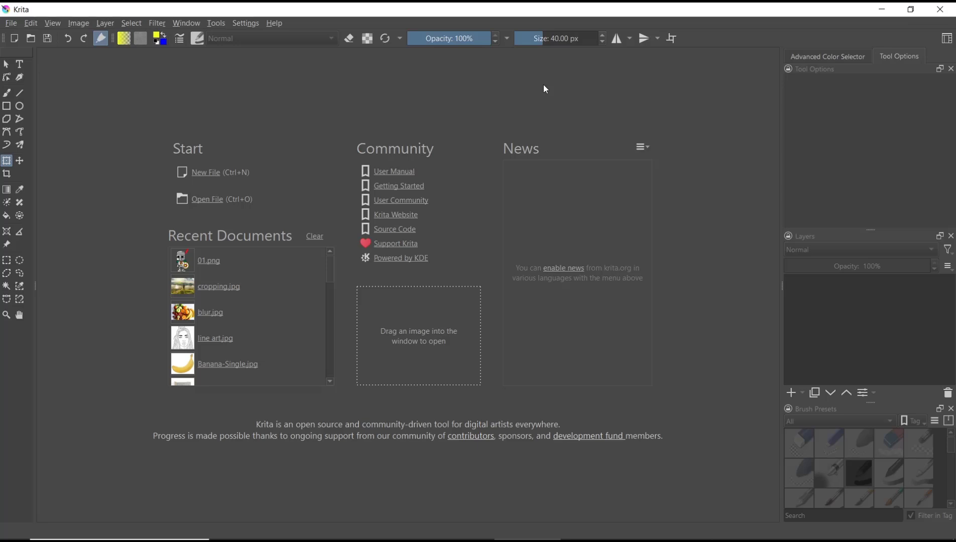
pyautogui.moveTo(350, 41)
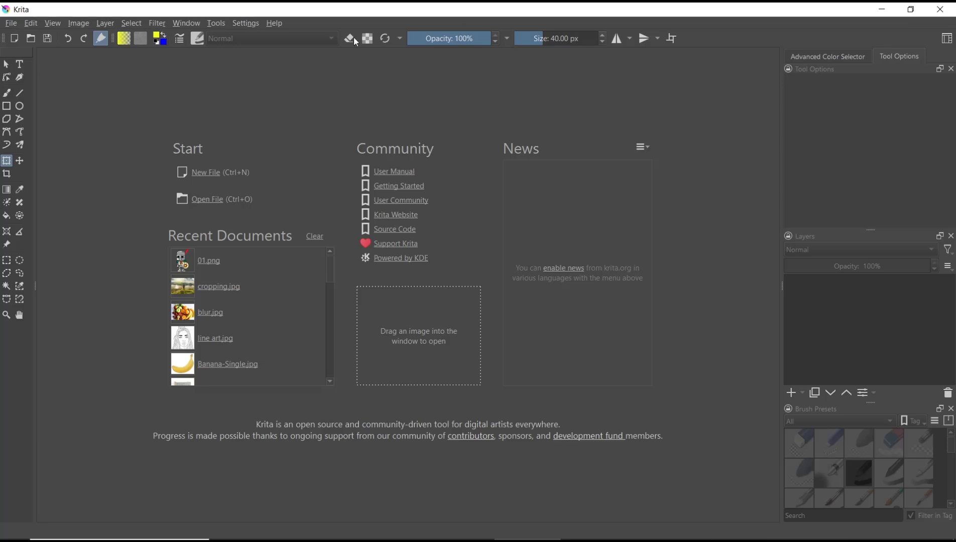
# Step: Create a new blank 2250 × 1680 canvas from the Design screen 4:3 template
pyautogui.click(206, 172)
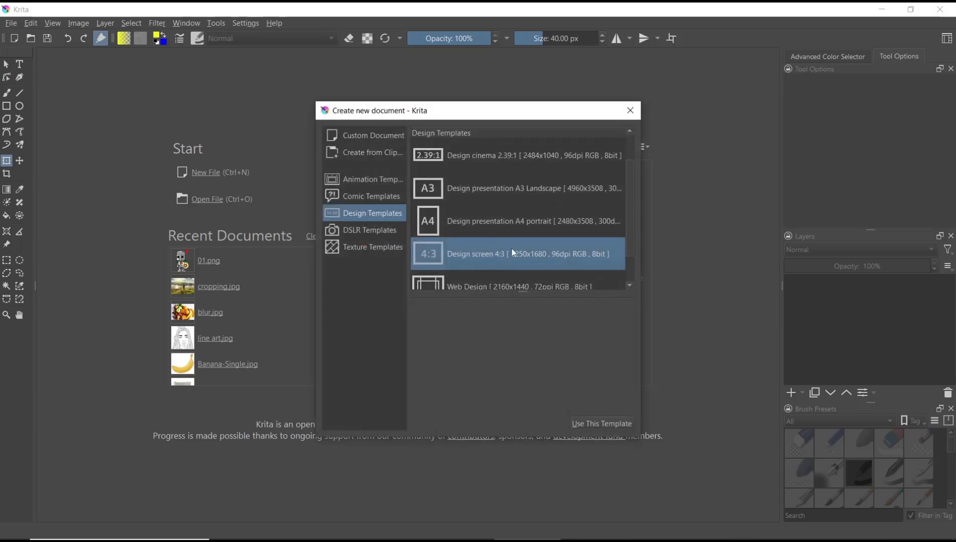
pyautogui.click(602, 424)
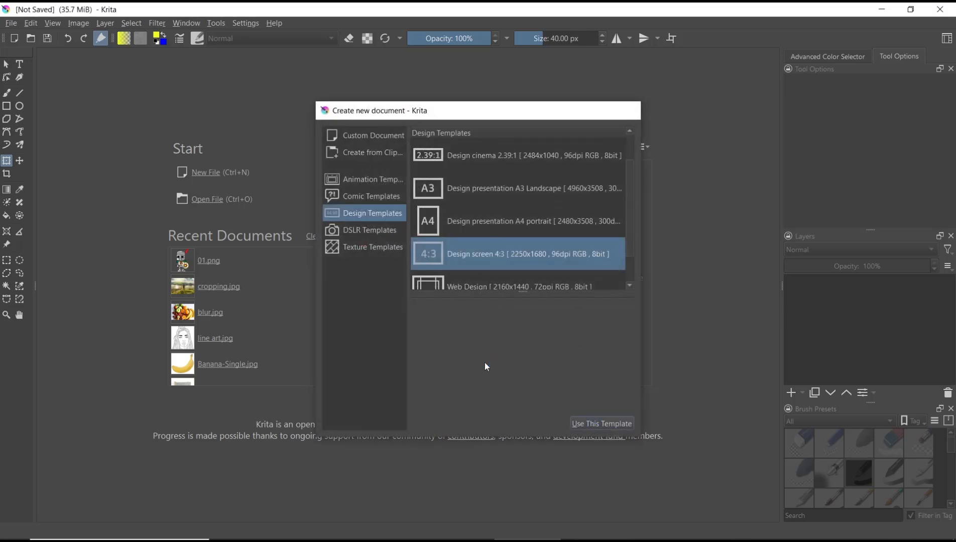
pyautogui.click(600, 423)
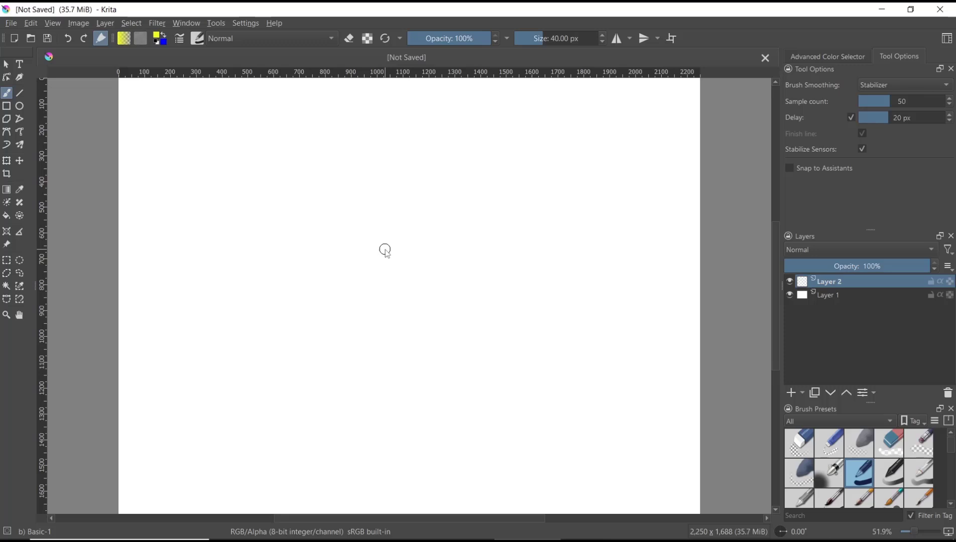
pyautogui.moveTo(396, 281)
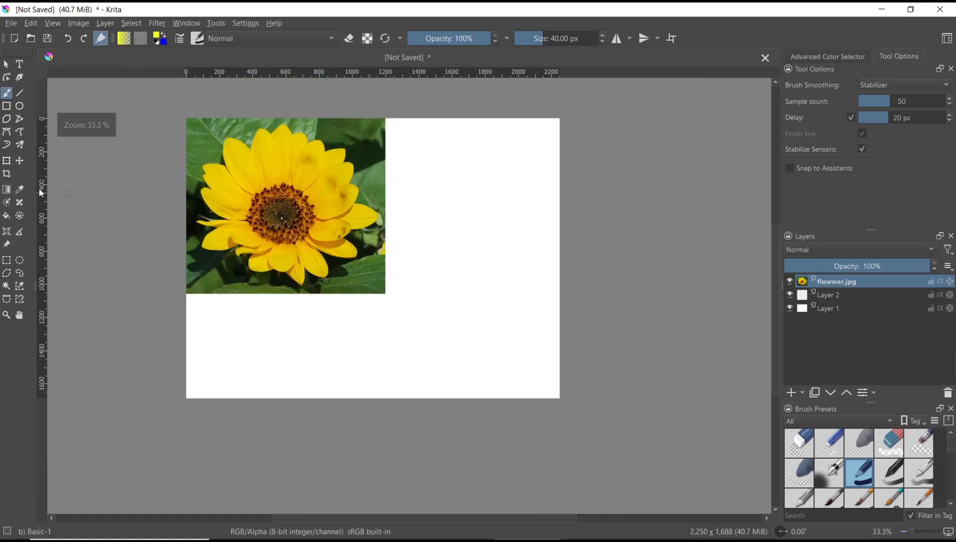
# Step: Move the sunflower layer toward the canvas centre and scale it down with Transform
pyautogui.click(19, 161)
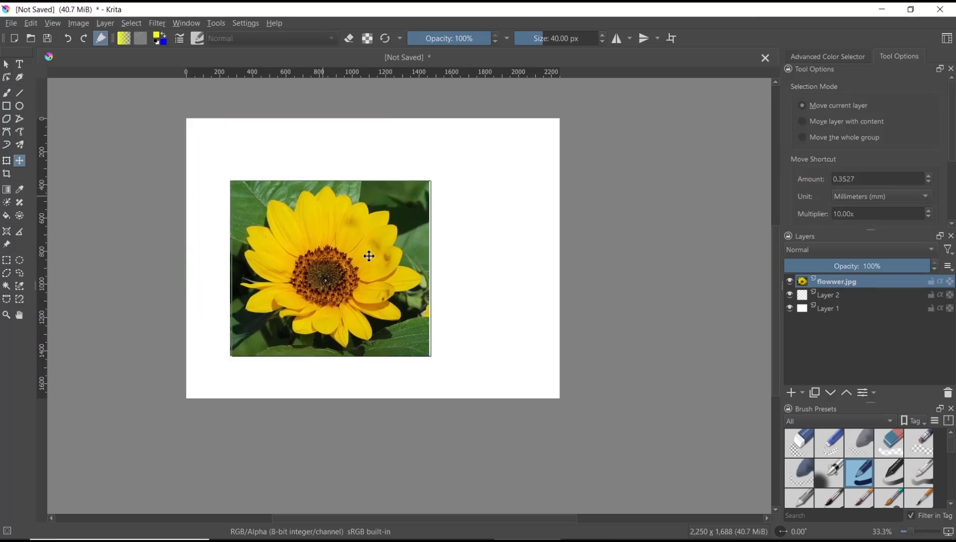
pyautogui.click(7, 161)
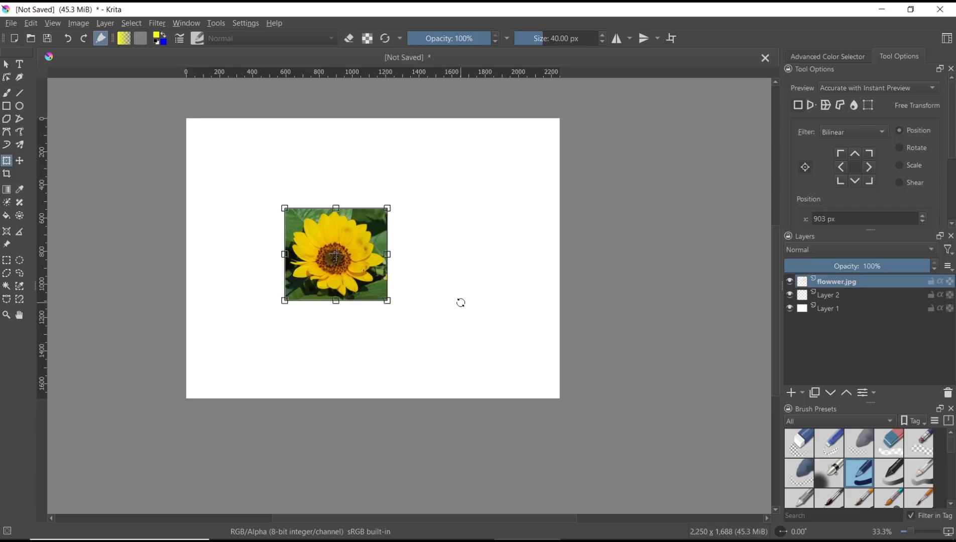
# Step: Switch to the Pictures folder and drop R.jpg onto the canvas as a new baby-photo layer
pyautogui.press('alt+tab')
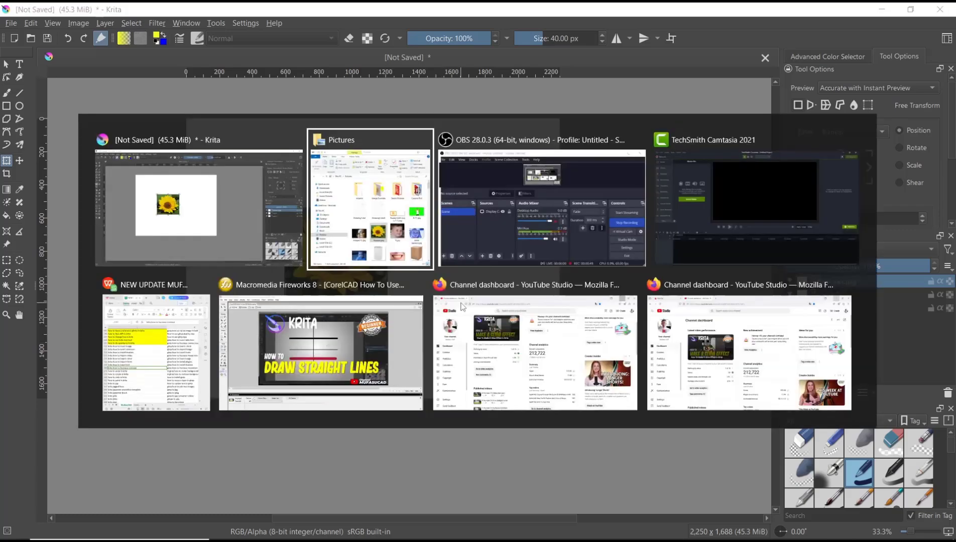
pyautogui.click(370, 201)
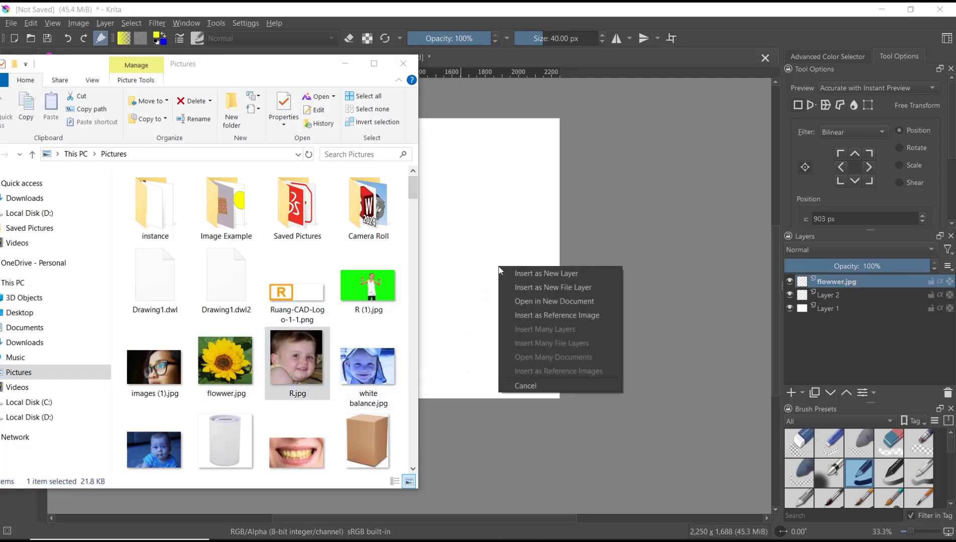
pyautogui.moveTo(545, 273)
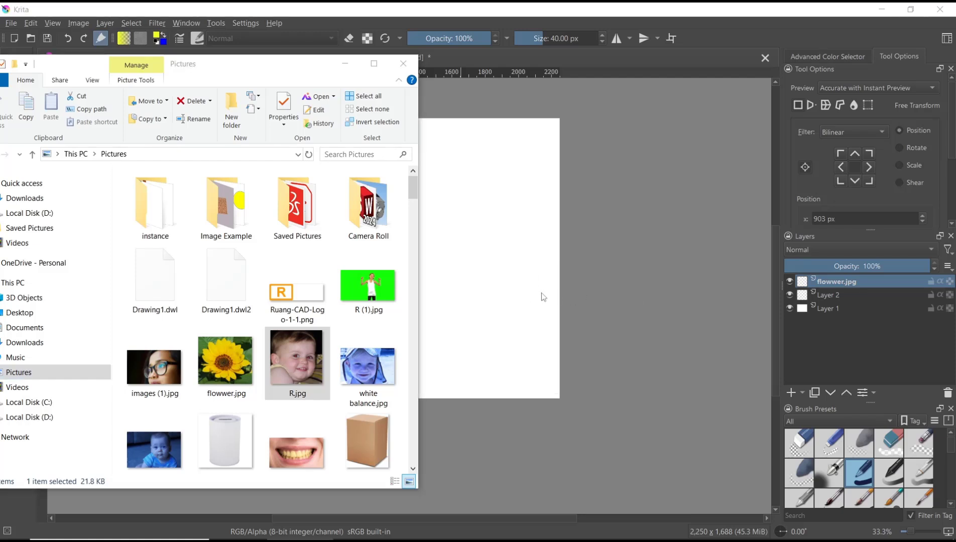
pyautogui.moveTo(558, 280)
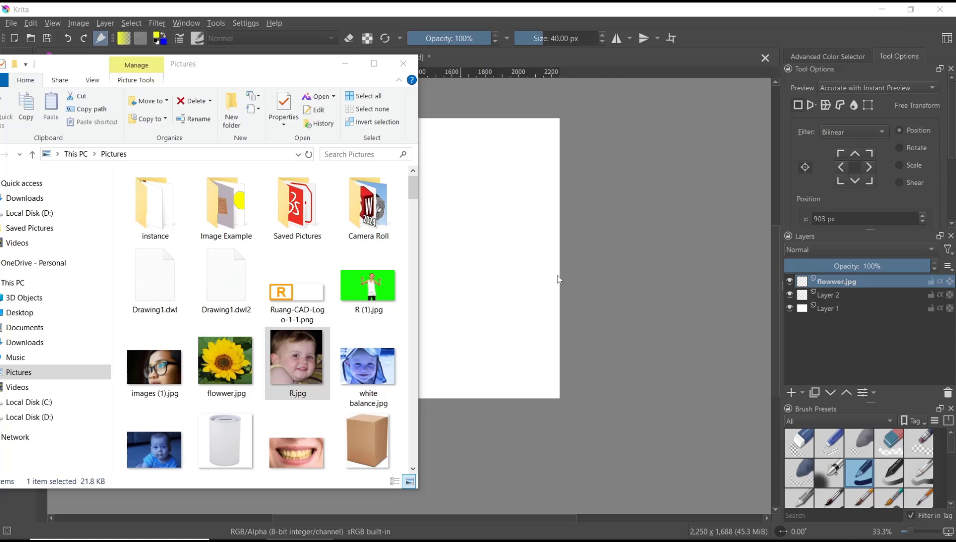
pyautogui.doubleClick(225, 360)
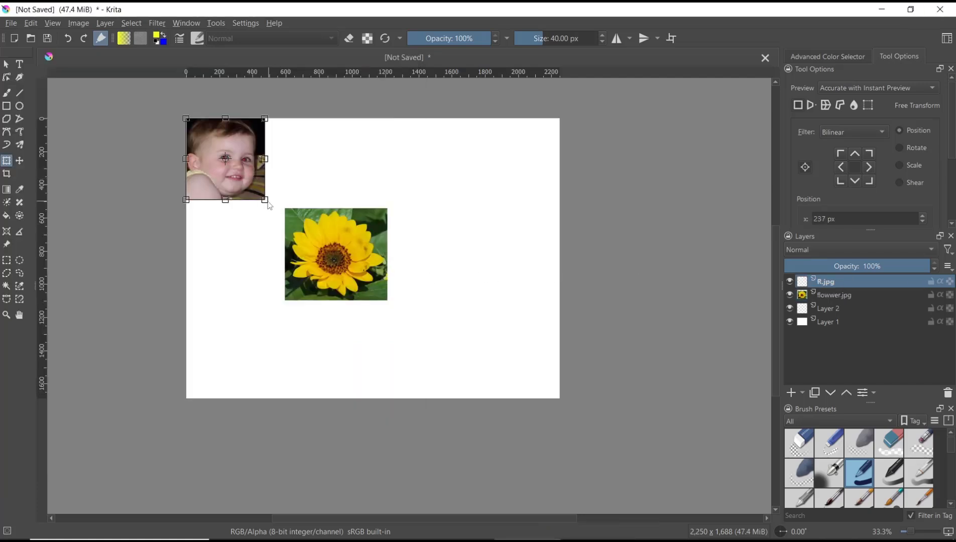
pyautogui.moveTo(477, 245)
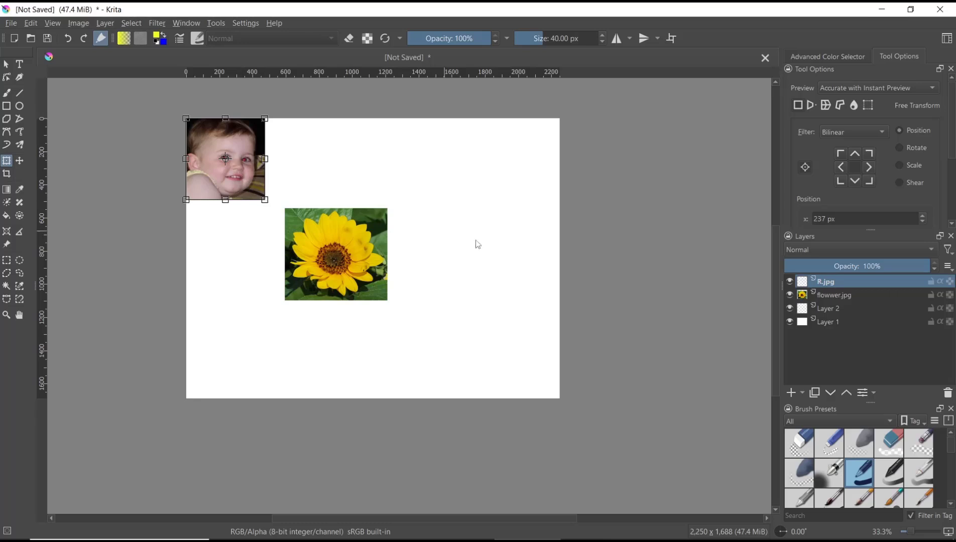
pyautogui.moveTo(486, 247)
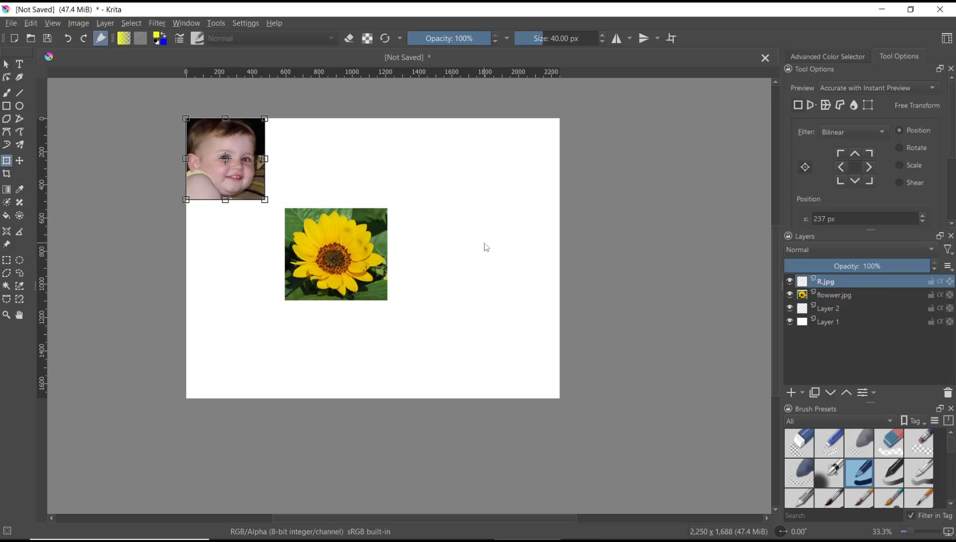